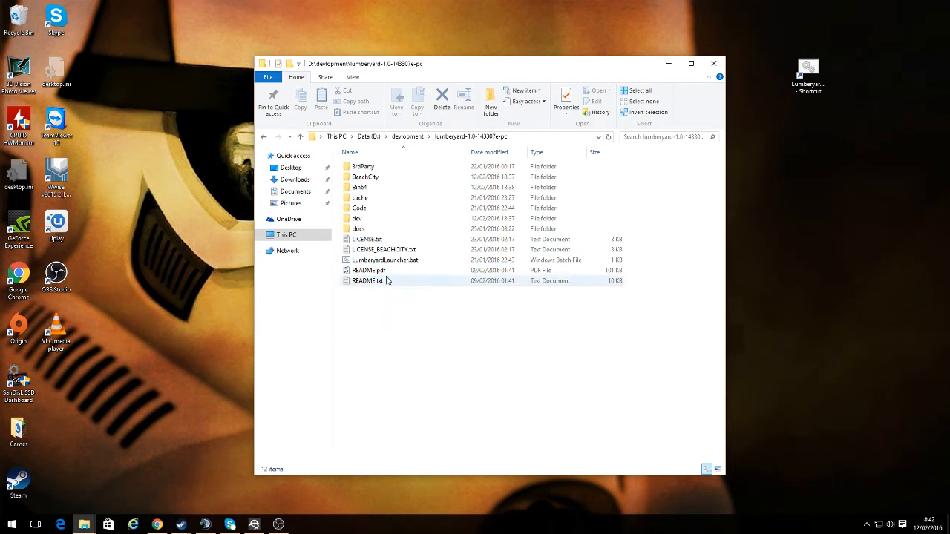
{"action": "mouse_move", "coordinate": [387, 239]}
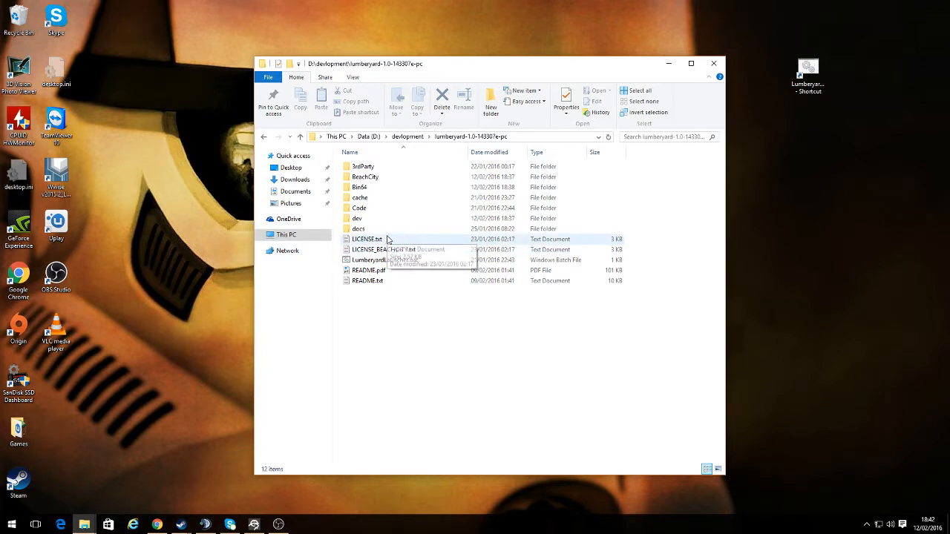
{"action": "mouse_move", "coordinate": [362, 166]}
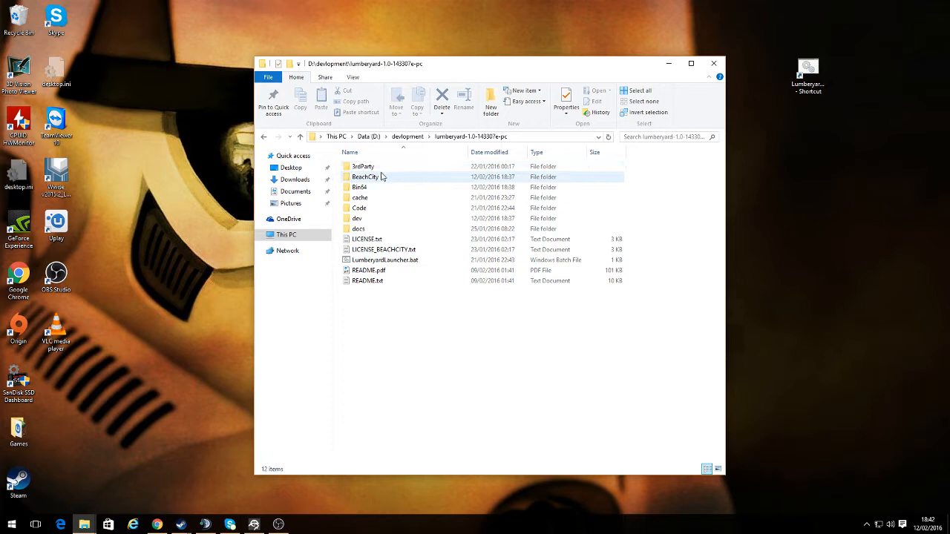
Start the Lumberyard setup launcher and land on its Get started page
{"action": "left_click", "coordinate": [383, 328]}
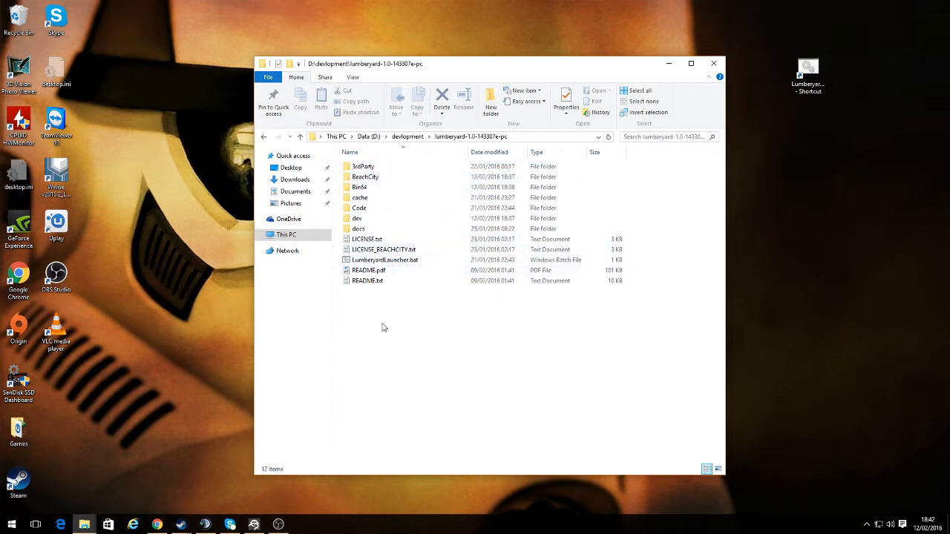
{"action": "mouse_move", "coordinate": [386, 260]}
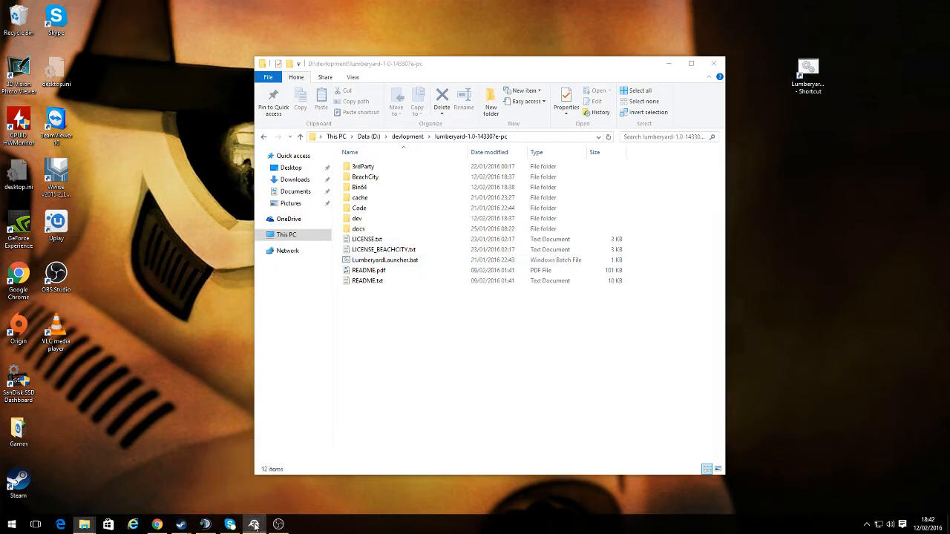
{"action": "left_click", "coordinate": [256, 526]}
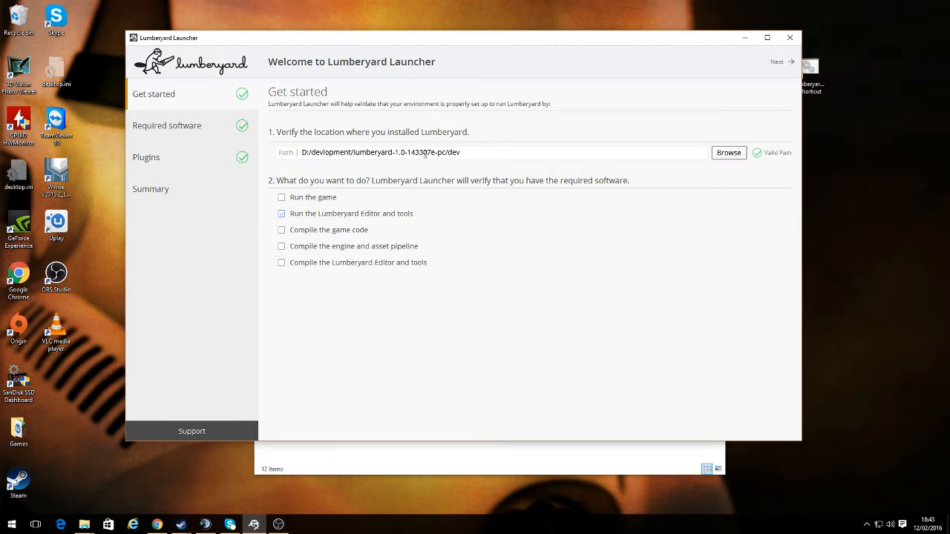
{"action": "mouse_move", "coordinate": [324, 167]}
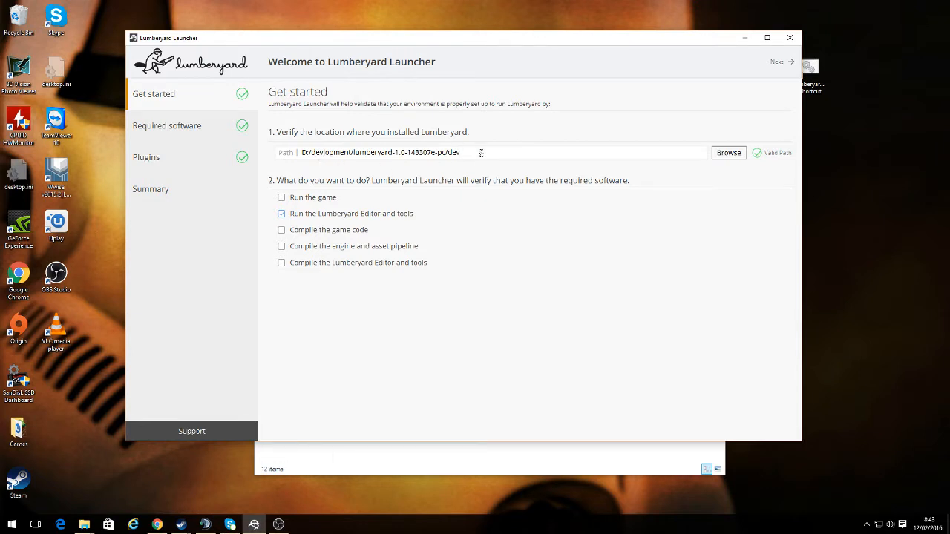
{"action": "mouse_move", "coordinate": [778, 156]}
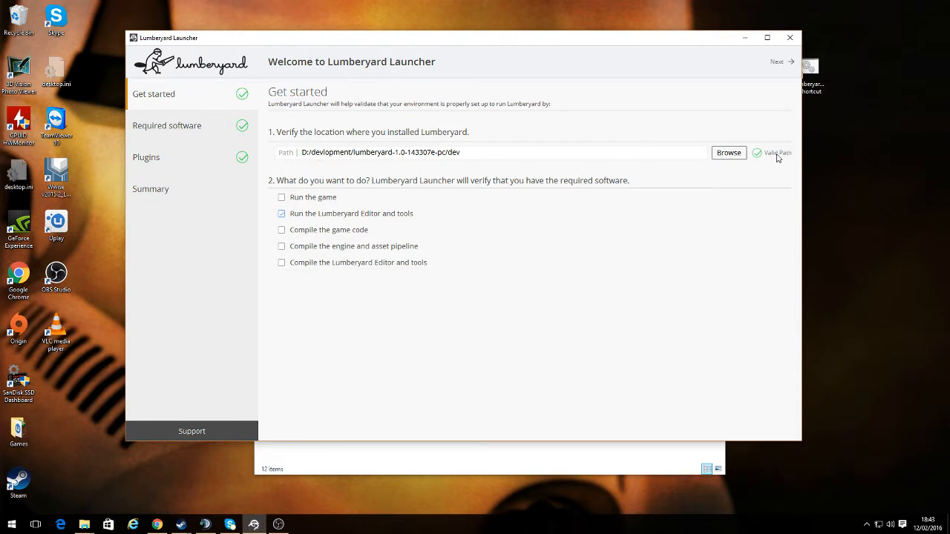
{"action": "mouse_move", "coordinate": [433, 172]}
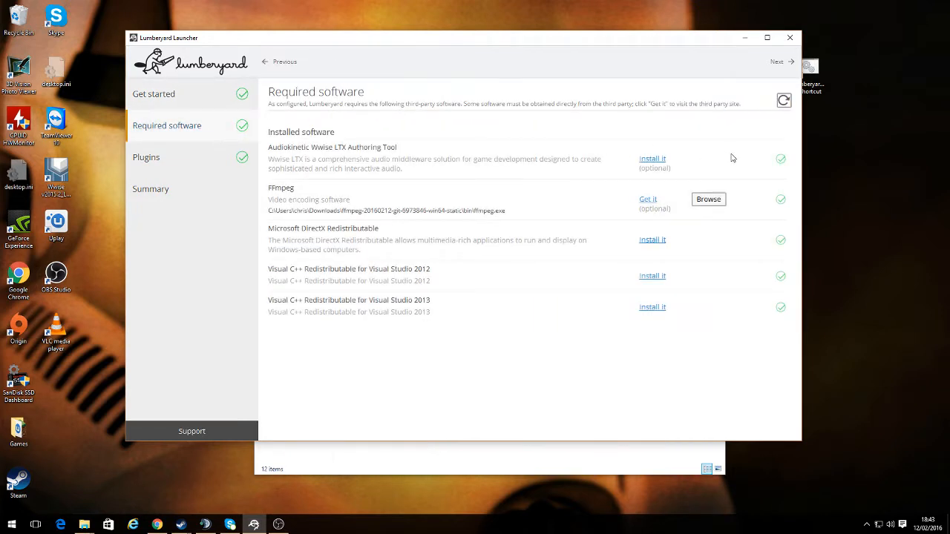
{"action": "mouse_move", "coordinate": [778, 339]}
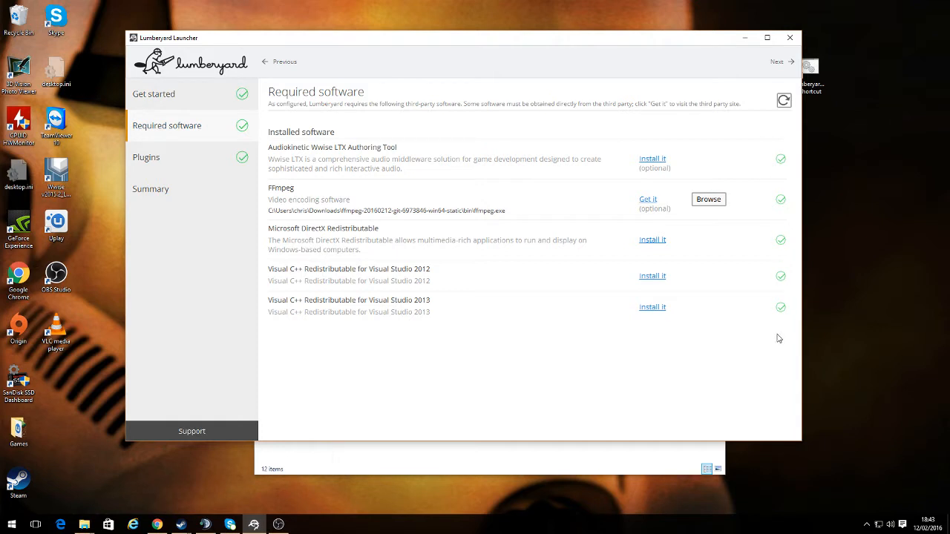
{"action": "mouse_move", "coordinate": [360, 241]}
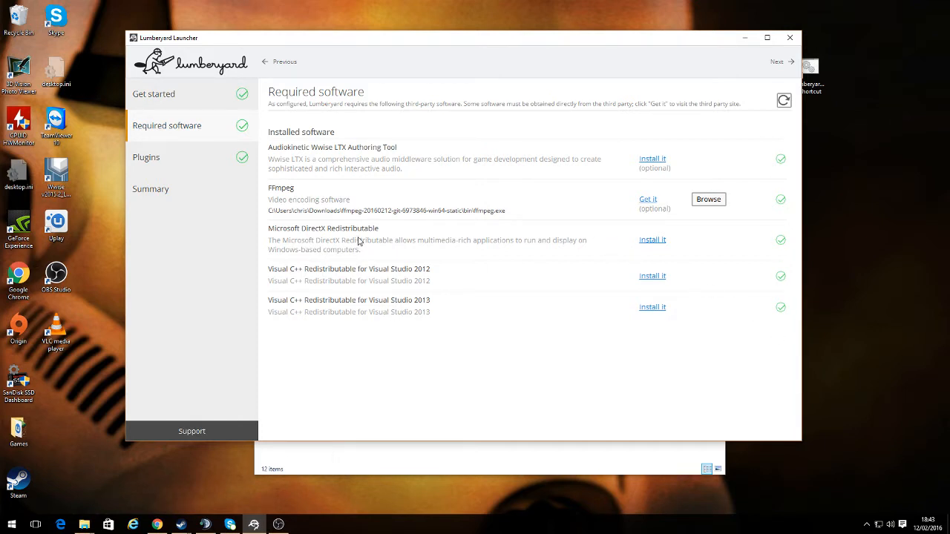
{"action": "mouse_move", "coordinate": [675, 258]}
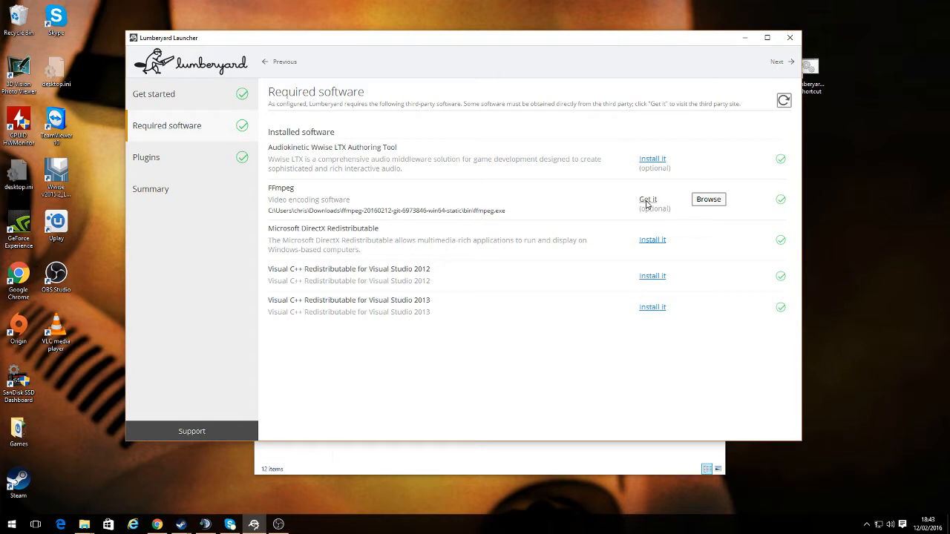
{"action": "mouse_move", "coordinate": [467, 220]}
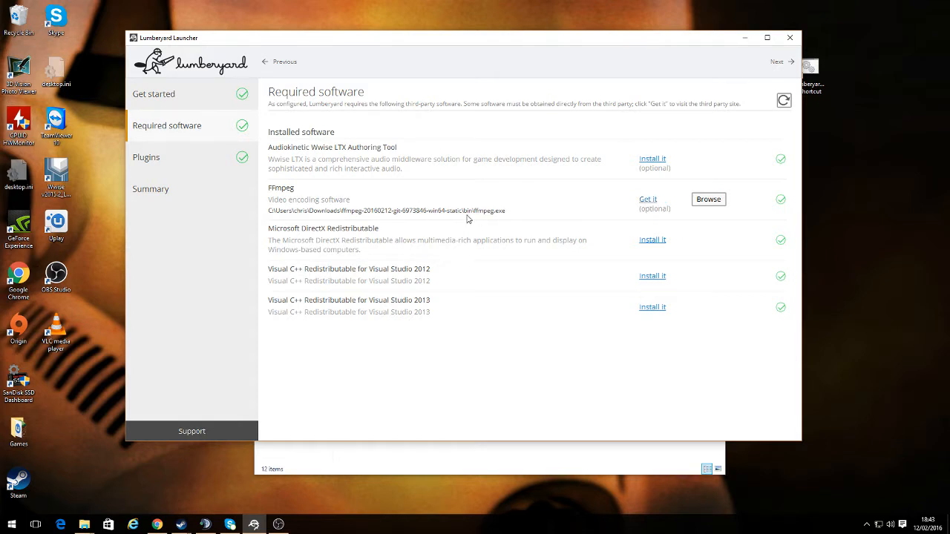
{"action": "mouse_move", "coordinate": [520, 220]}
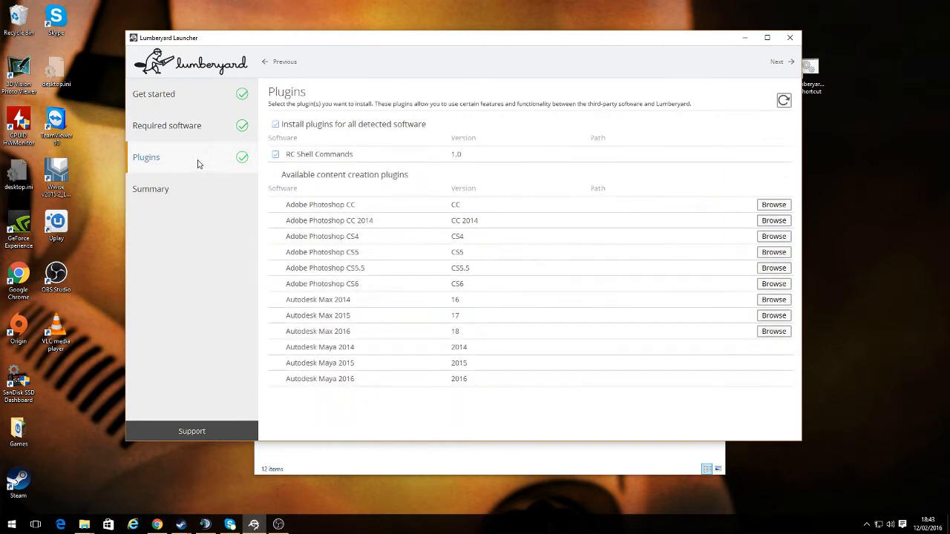
{"action": "mouse_move", "coordinate": [421, 282]}
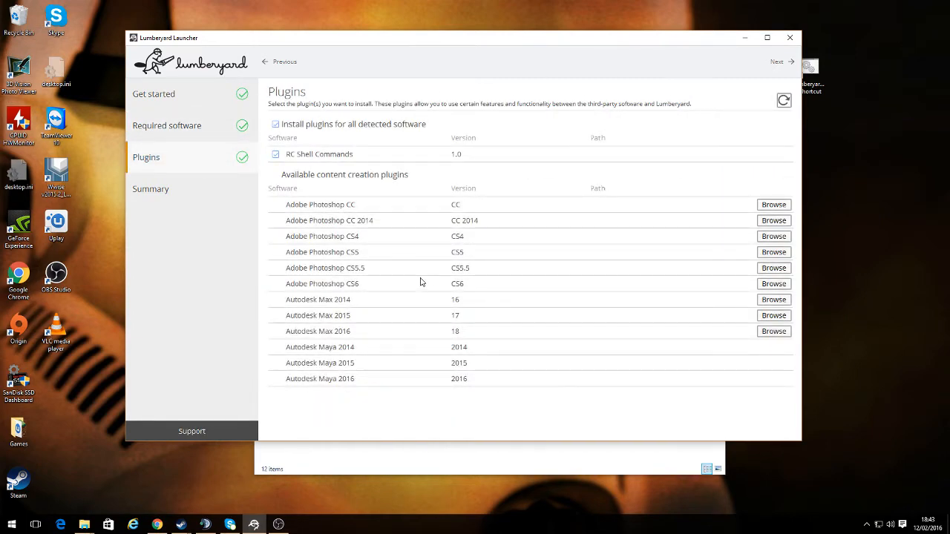
{"action": "mouse_move", "coordinate": [692, 321]}
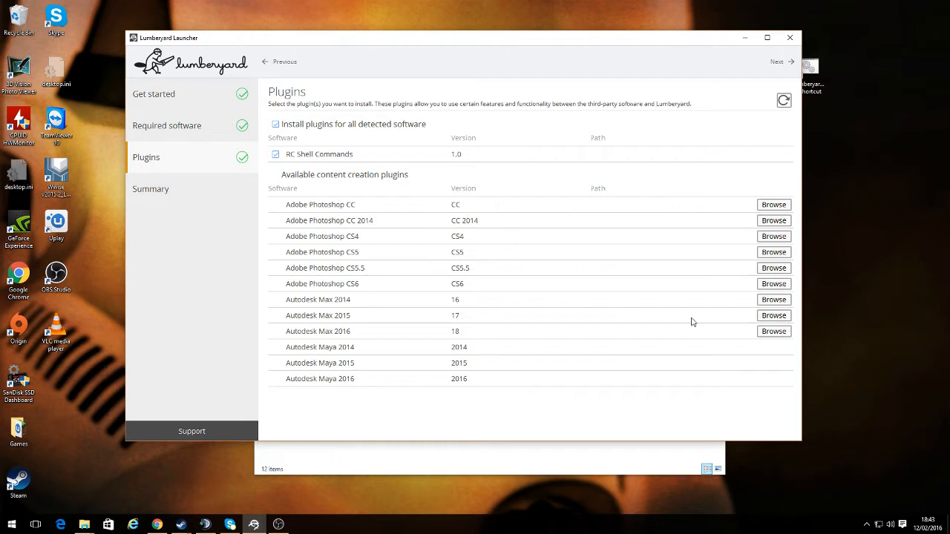
{"action": "mouse_move", "coordinate": [434, 312]}
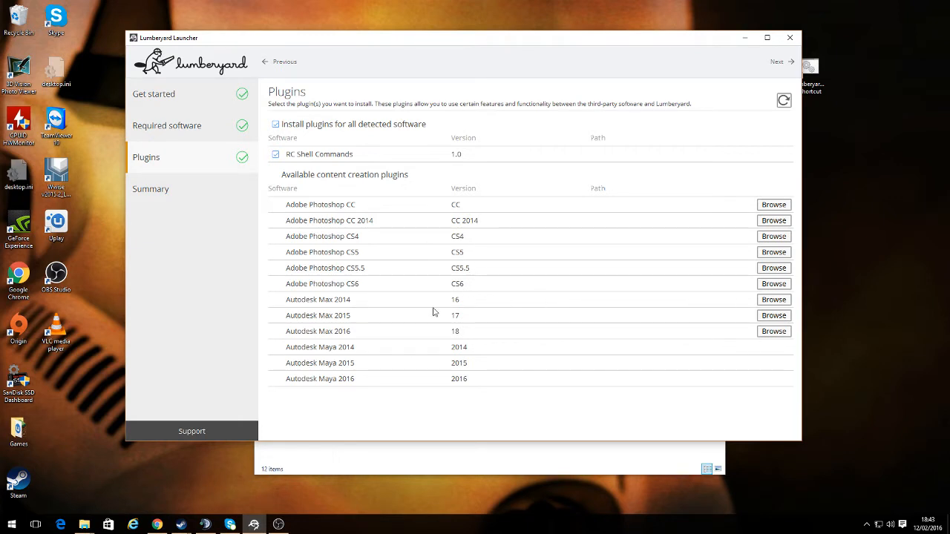
{"action": "mouse_move", "coordinate": [322, 196]}
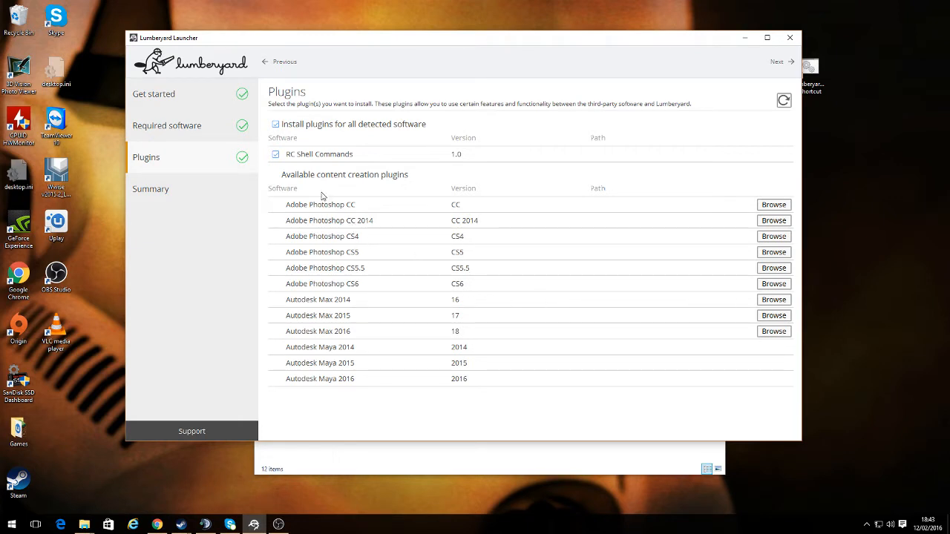
{"action": "left_click", "coordinate": [155, 93]}
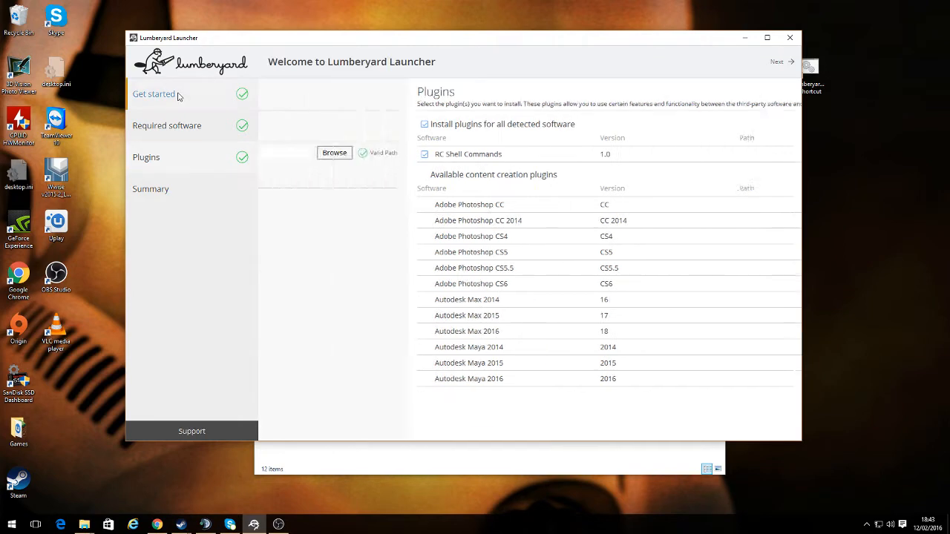
{"action": "left_click", "coordinate": [154, 94]}
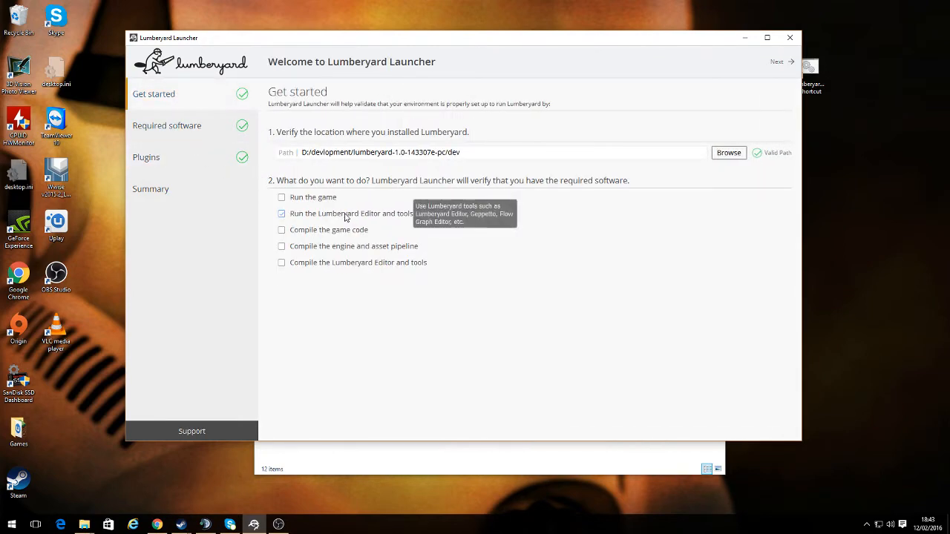
{"action": "mouse_move", "coordinate": [179, 124]}
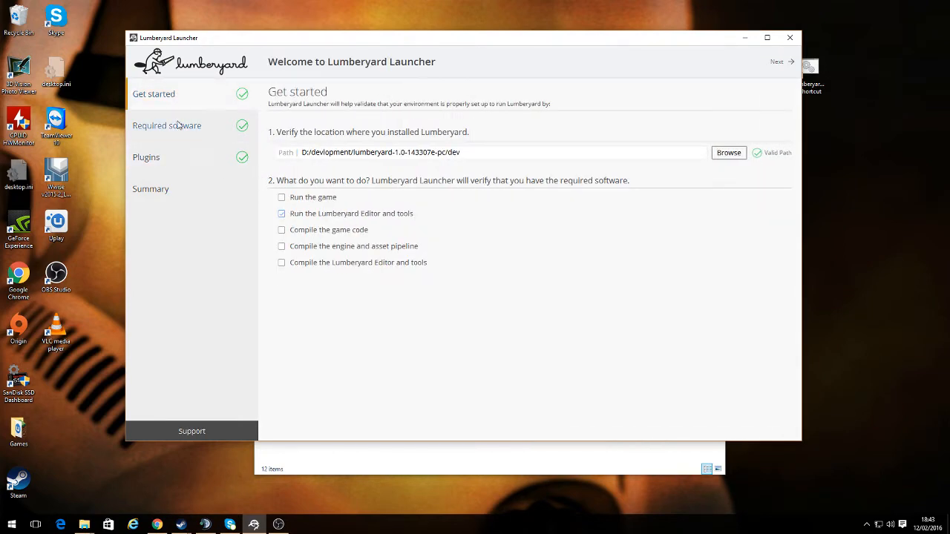
{"action": "left_click", "coordinate": [778, 63]}
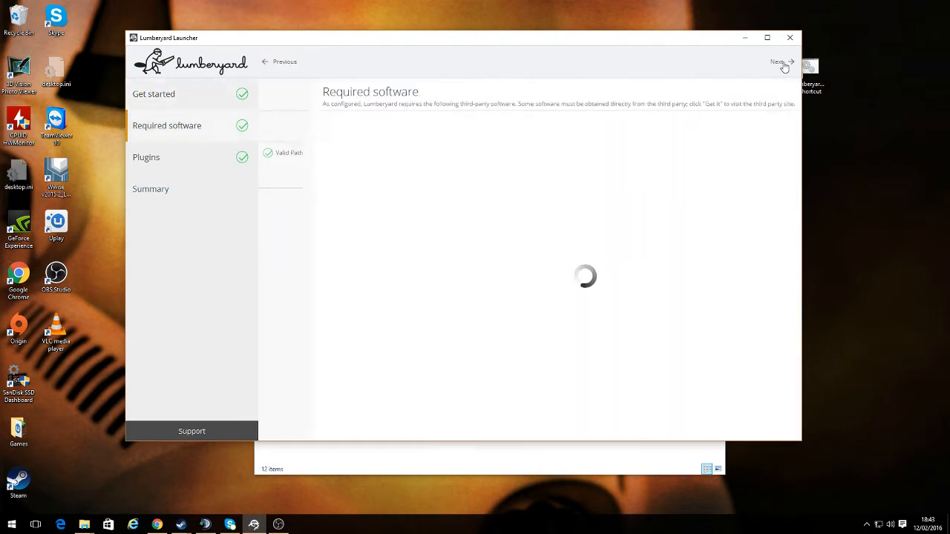
{"action": "left_click", "coordinate": [780, 63]}
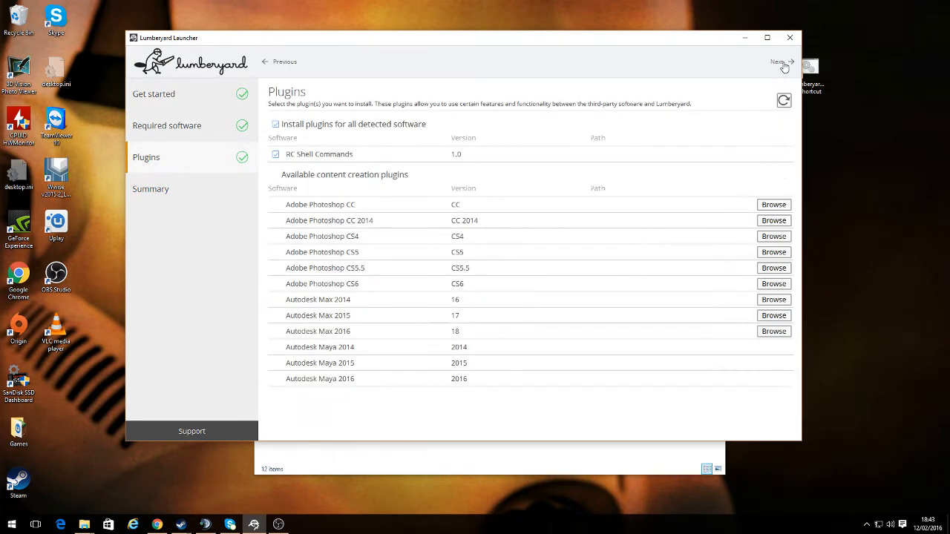
{"action": "left_click", "coordinate": [779, 62]}
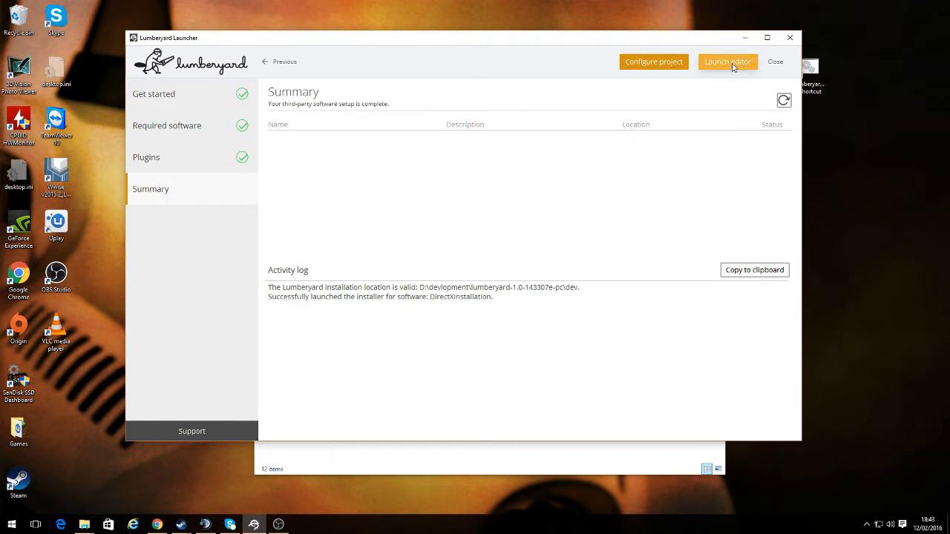
{"action": "mouse_move", "coordinate": [653, 63]}
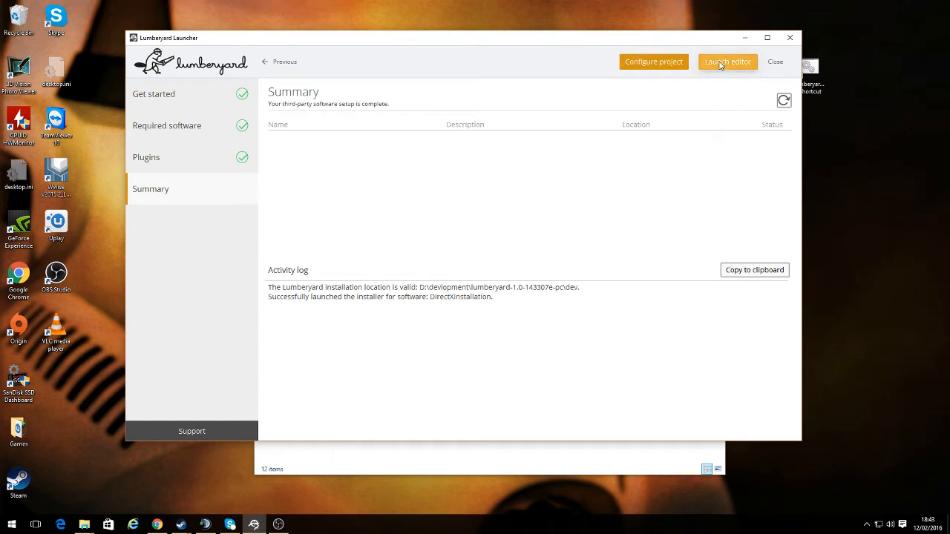
Launch the Lumberyard Editor from the launcher's Summary page
{"action": "left_click", "coordinate": [727, 62]}
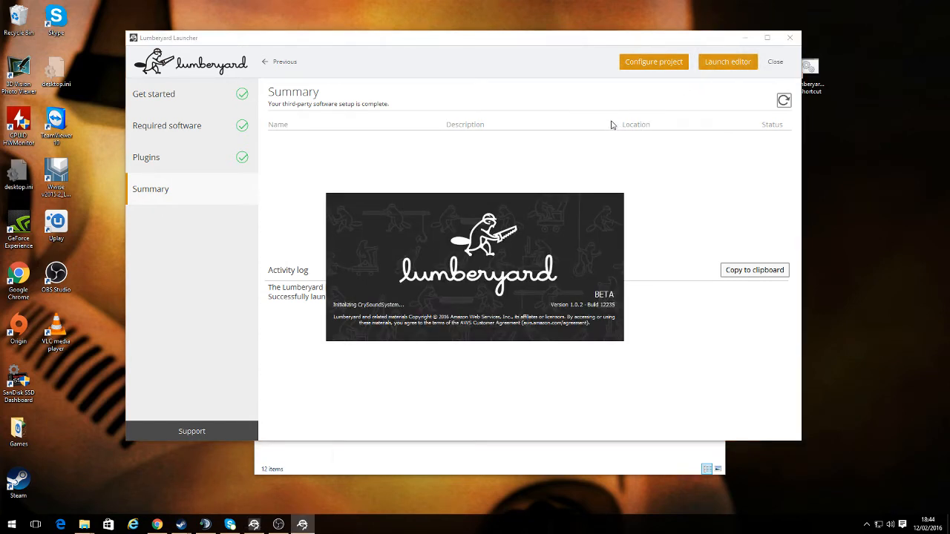
{"action": "mouse_move", "coordinate": [683, 135]}
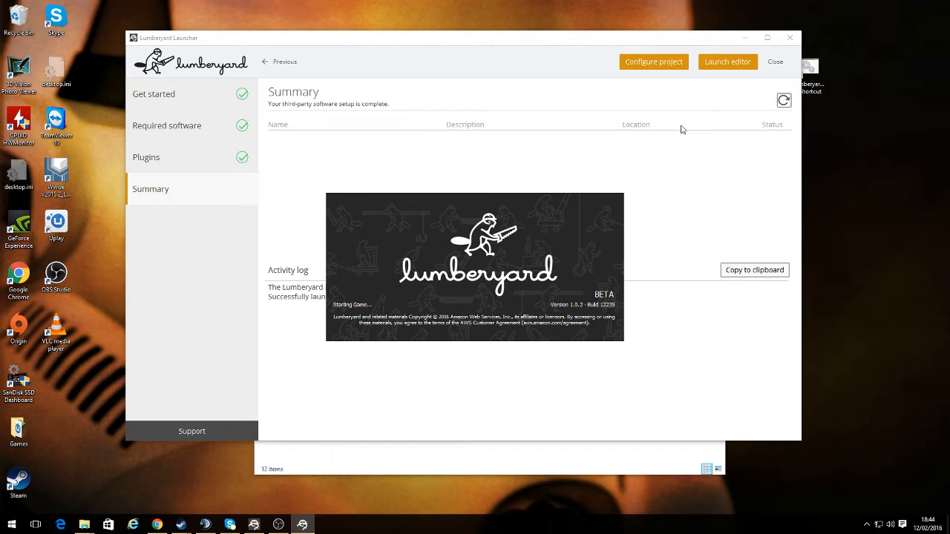
Wait on the splash screen until the empty editor window appears
{"action": "left_click", "coordinate": [727, 62]}
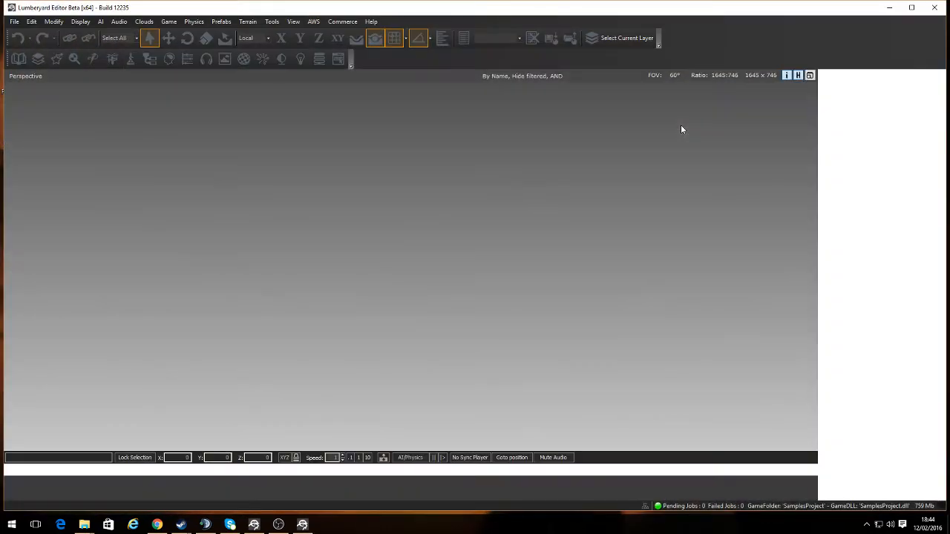
{"action": "mouse_move", "coordinate": [83, 104]}
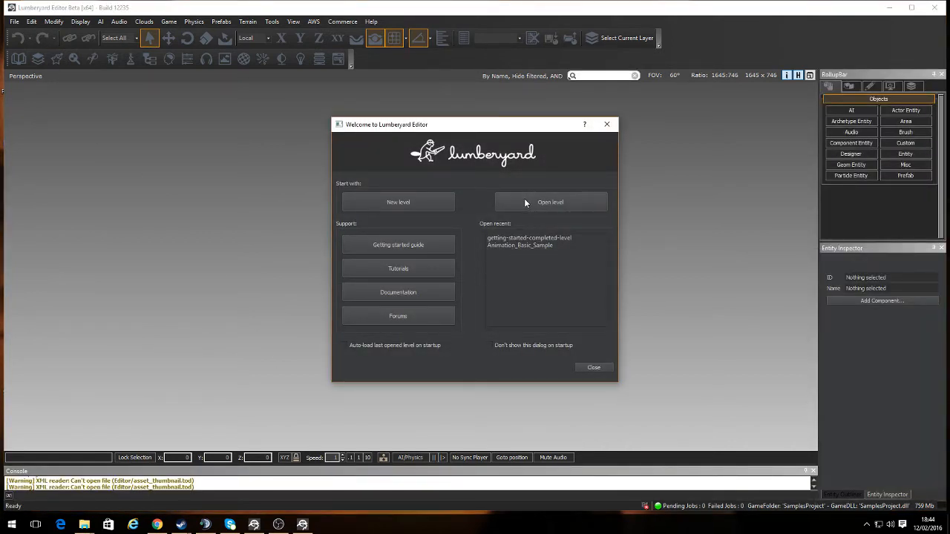
Browse the GettingStartedFiles levels from the Welcome dialog, then cancel without opening one
{"action": "left_click", "coordinate": [549, 202]}
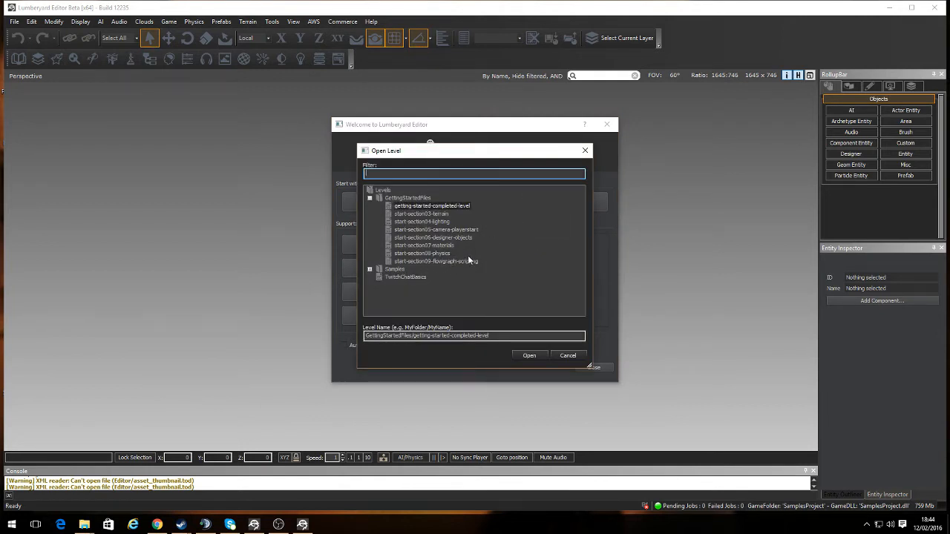
{"action": "mouse_move", "coordinate": [567, 356]}
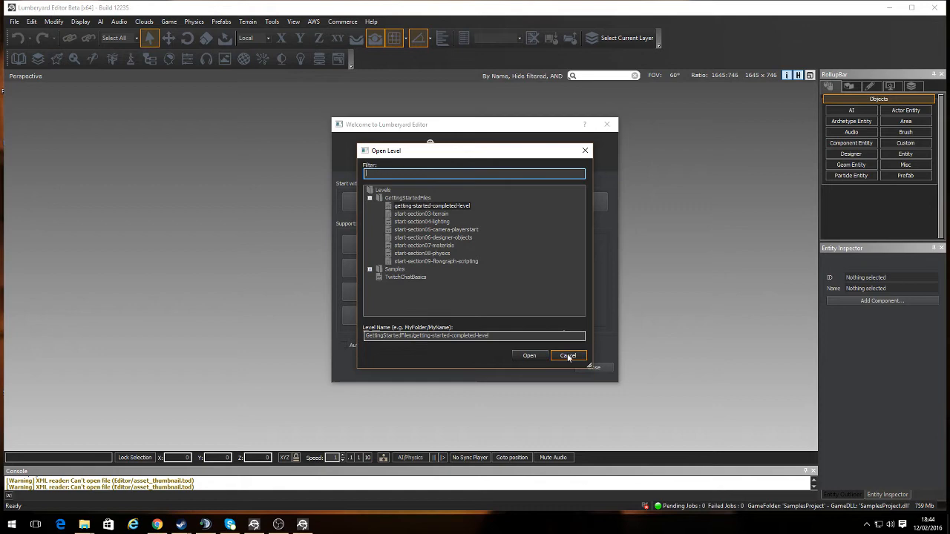
{"action": "left_click", "coordinate": [567, 356]}
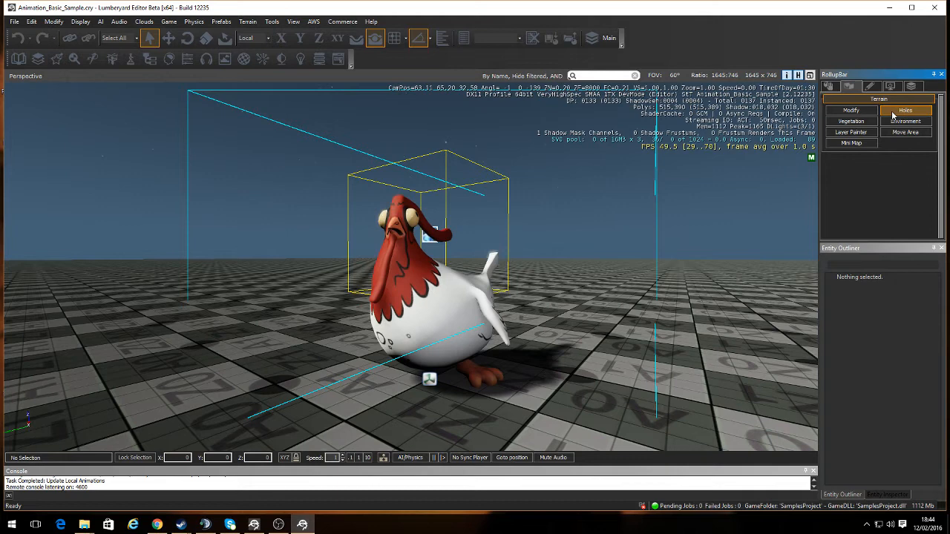
Enter Terrain Modify and raise a steep wall of terrain beside the chicken
{"action": "left_click", "coordinate": [852, 110]}
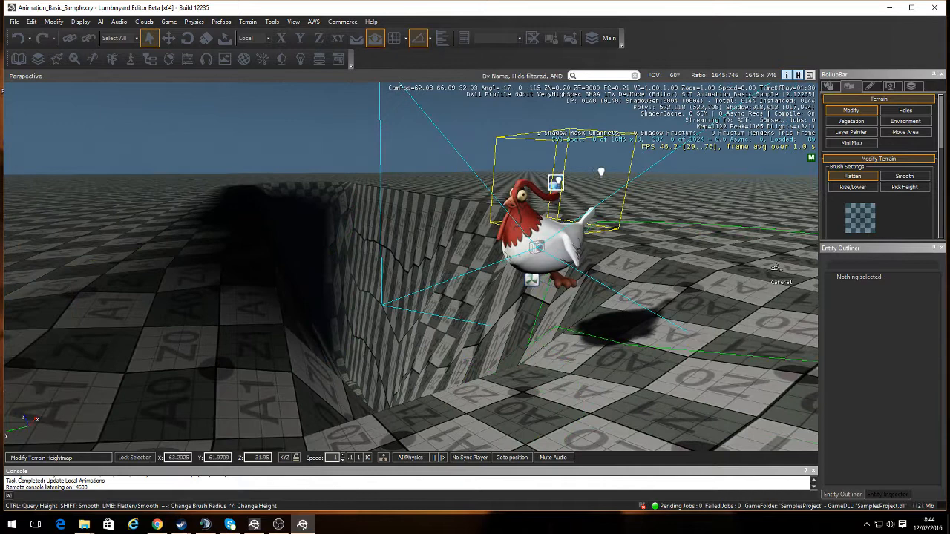
Smooth the raised terrain wall into a rounded, gently sloping hill
{"action": "left_click", "coordinate": [904, 176]}
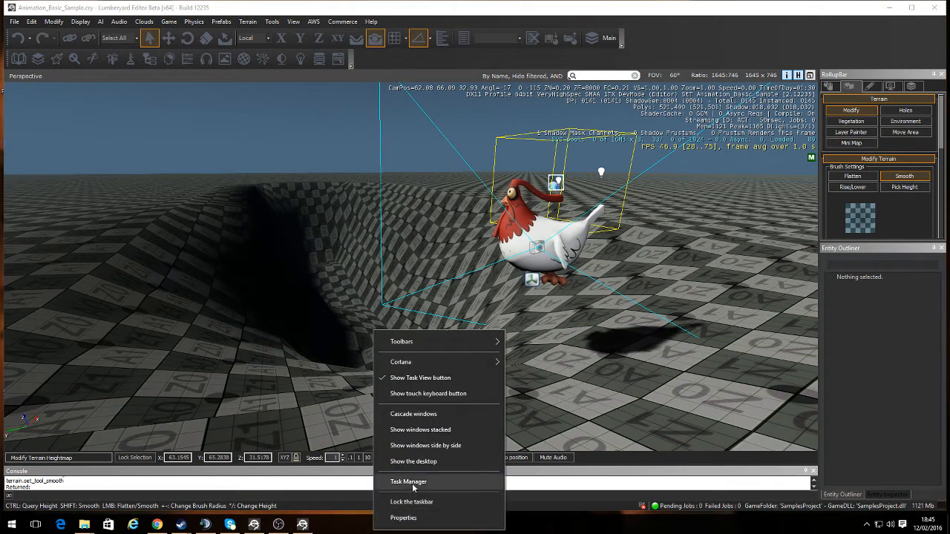
{"action": "left_click", "coordinate": [408, 481]}
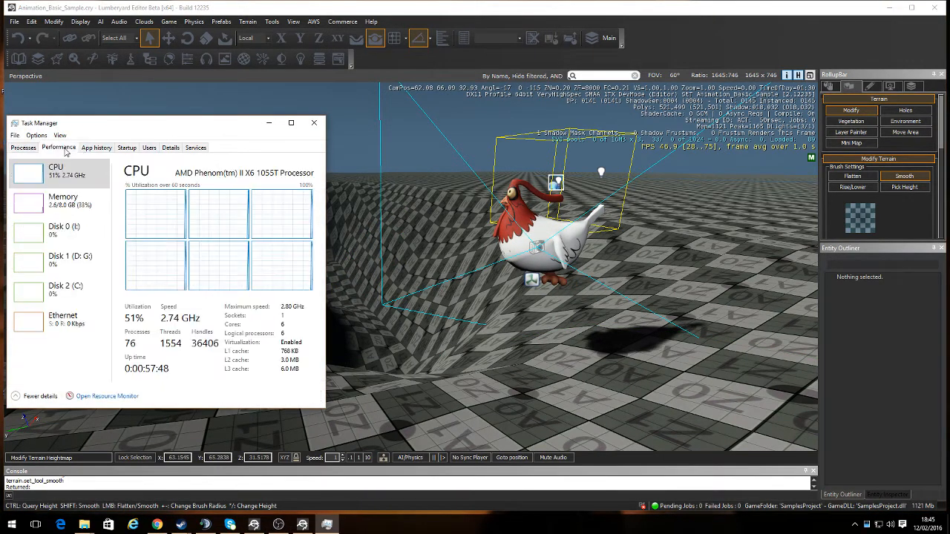
{"action": "left_click", "coordinate": [22, 147]}
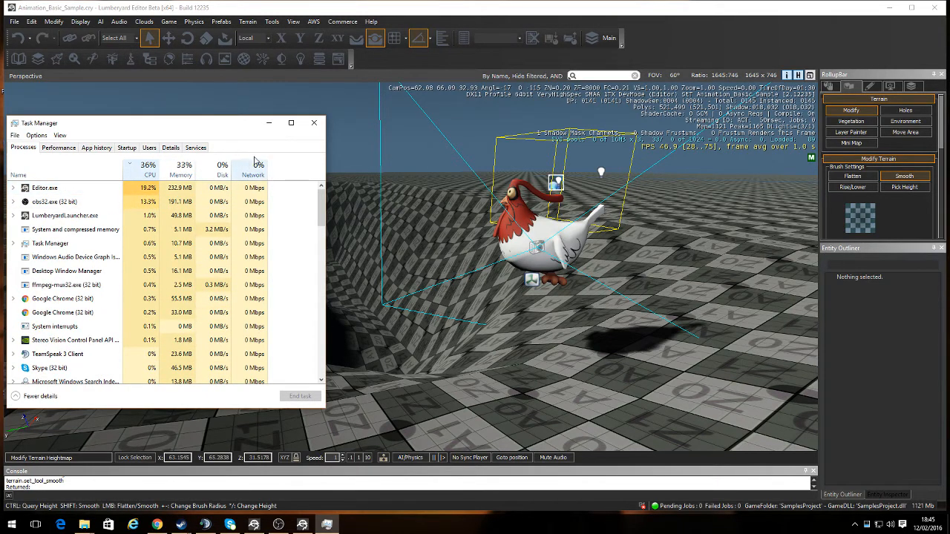
{"action": "left_click", "coordinate": [169, 20]}
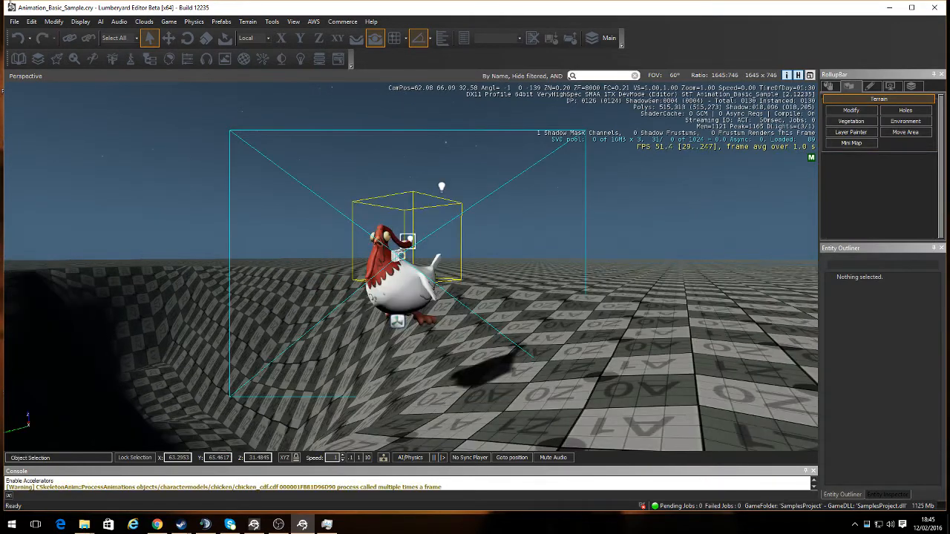
Open getting-started-completed-level via File > Open, triggering the unsaved-changes prompt for Animation_Basic_Sample
{"action": "left_click", "coordinate": [13, 21]}
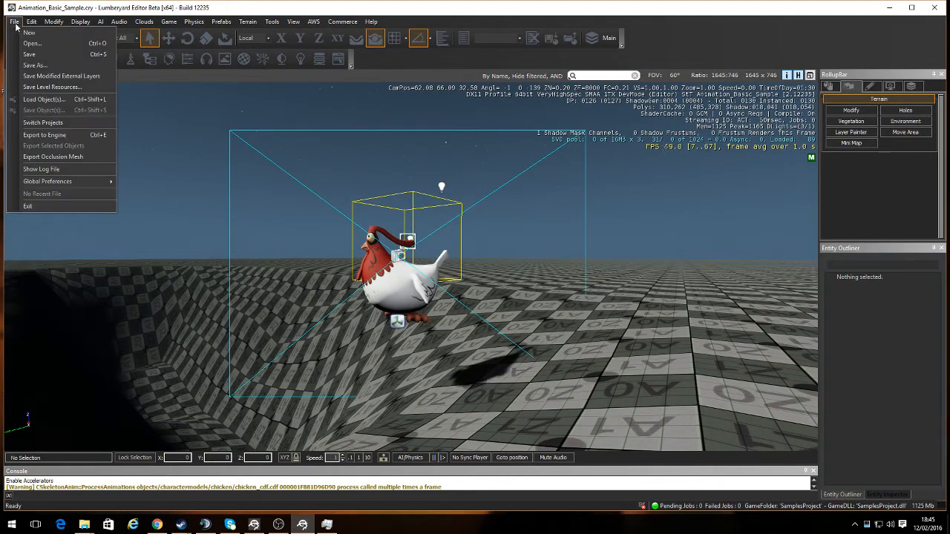
{"action": "mouse_move", "coordinate": [33, 43]}
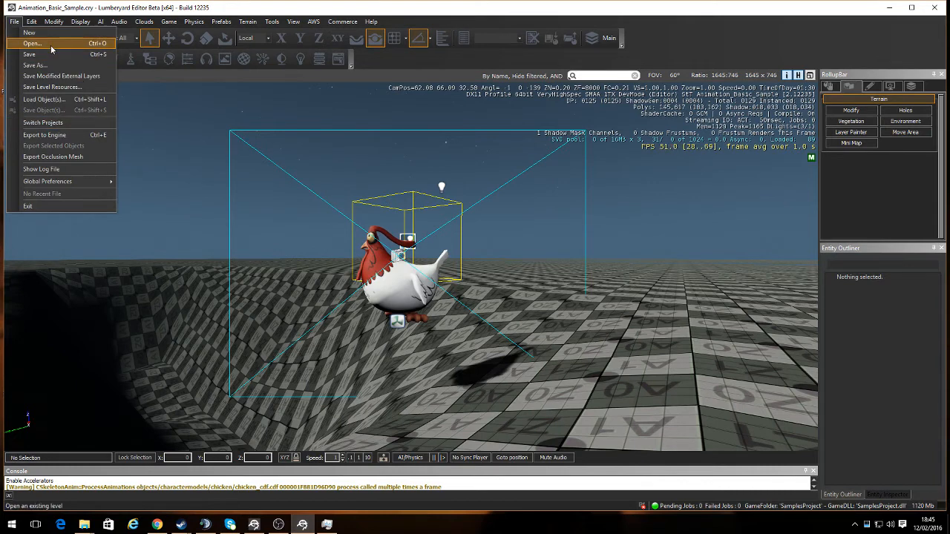
{"action": "left_click", "coordinate": [32, 43]}
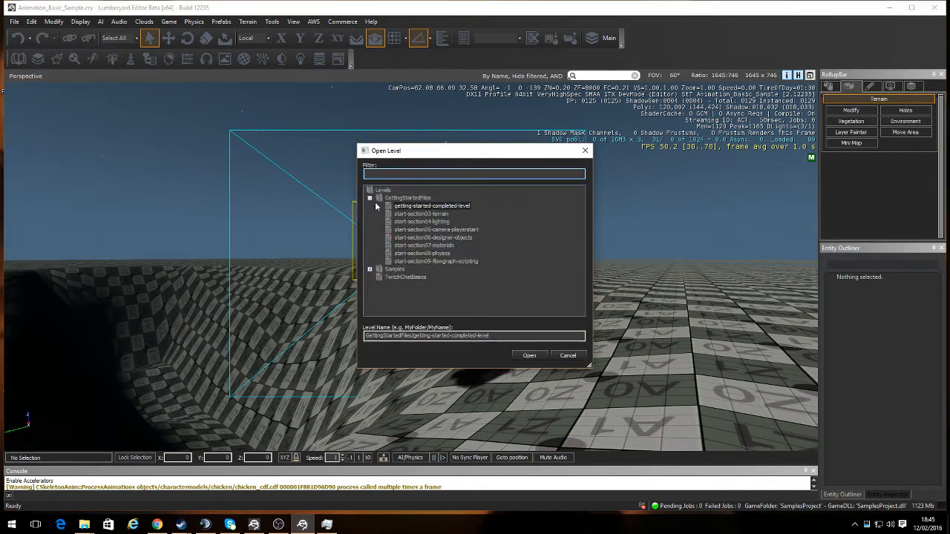
{"action": "left_click", "coordinate": [432, 205]}
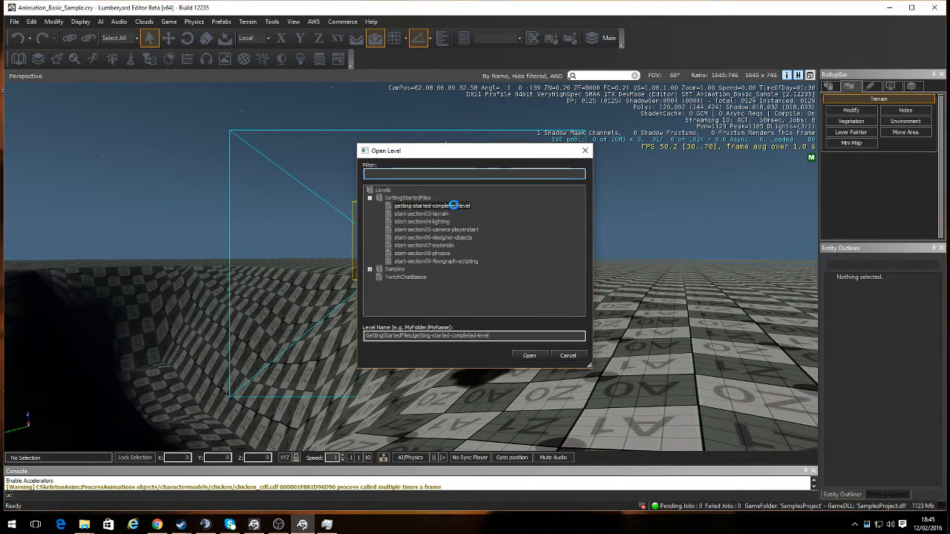
{"action": "left_click", "coordinate": [529, 355]}
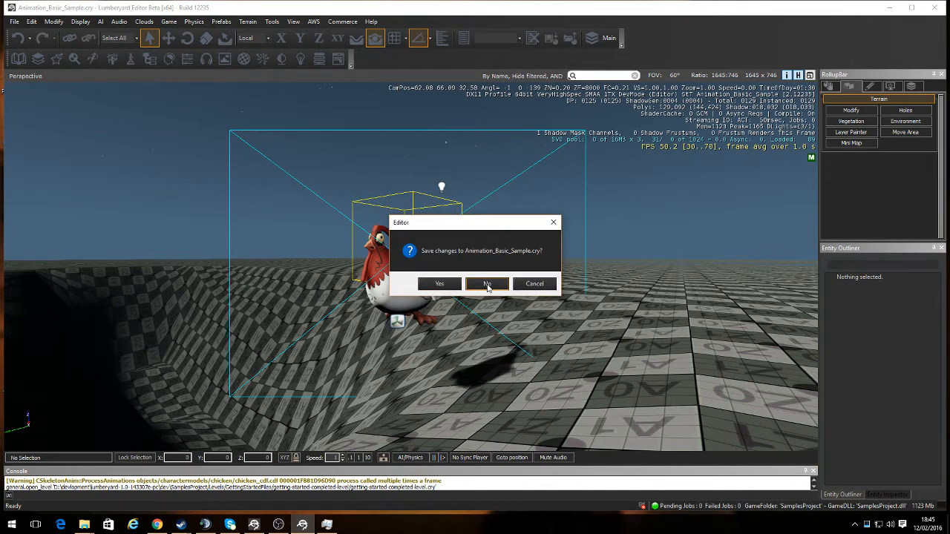
Answer No to saving, discarding the sample's terrain edits so the completed level loads
{"action": "left_click", "coordinate": [487, 283]}
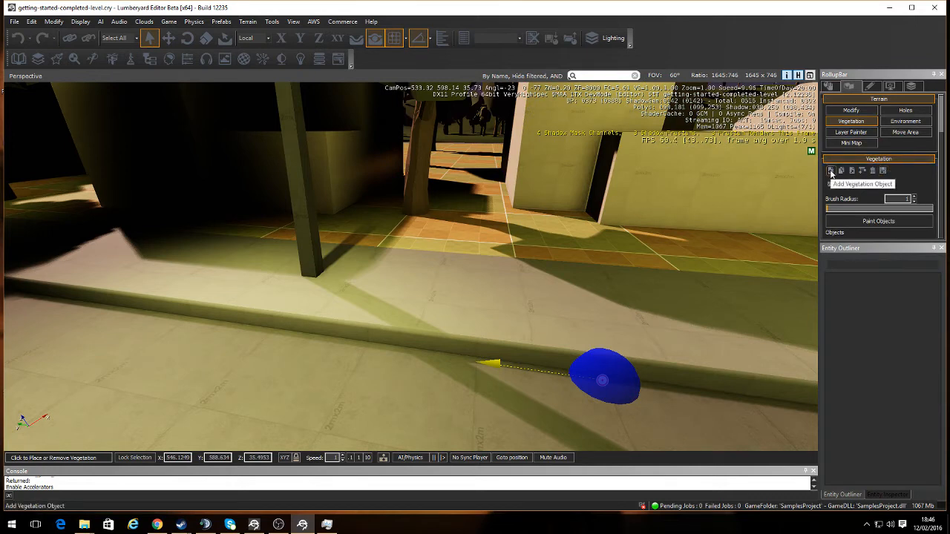
{"action": "left_click", "coordinate": [831, 171]}
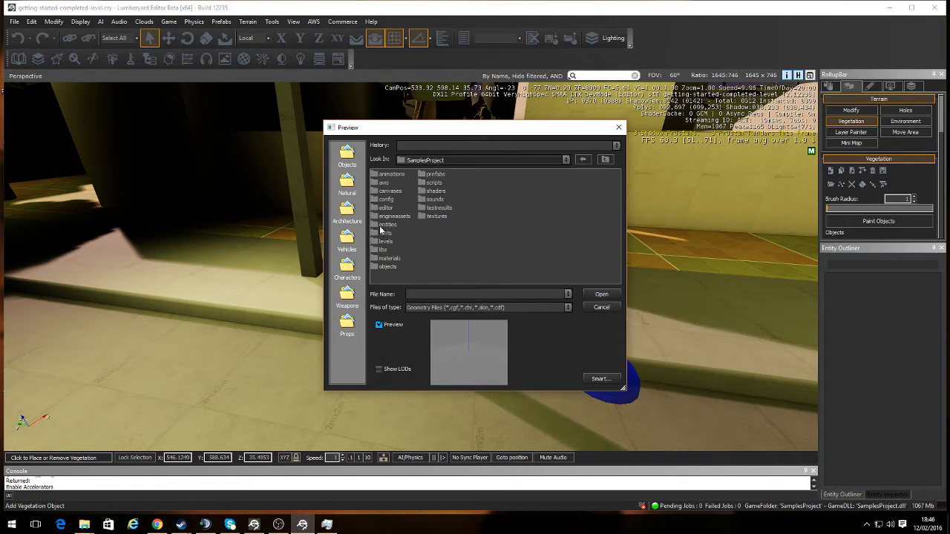
{"action": "mouse_move", "coordinate": [487, 310]}
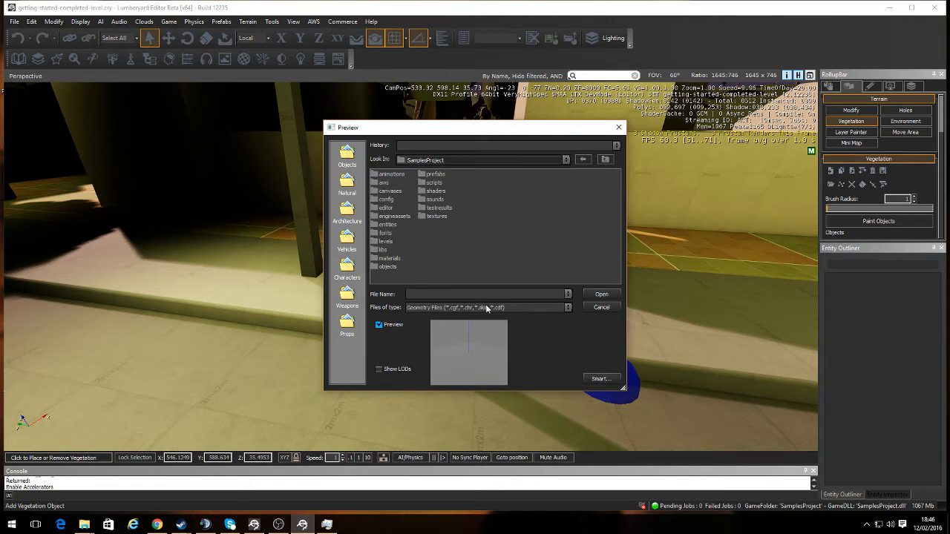
{"action": "mouse_move", "coordinate": [603, 345]}
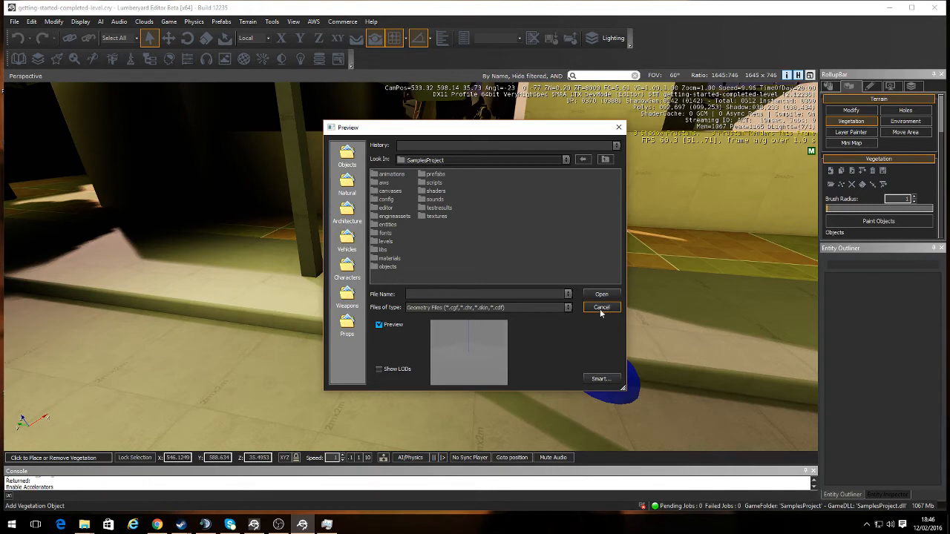
{"action": "left_click", "coordinate": [601, 307]}
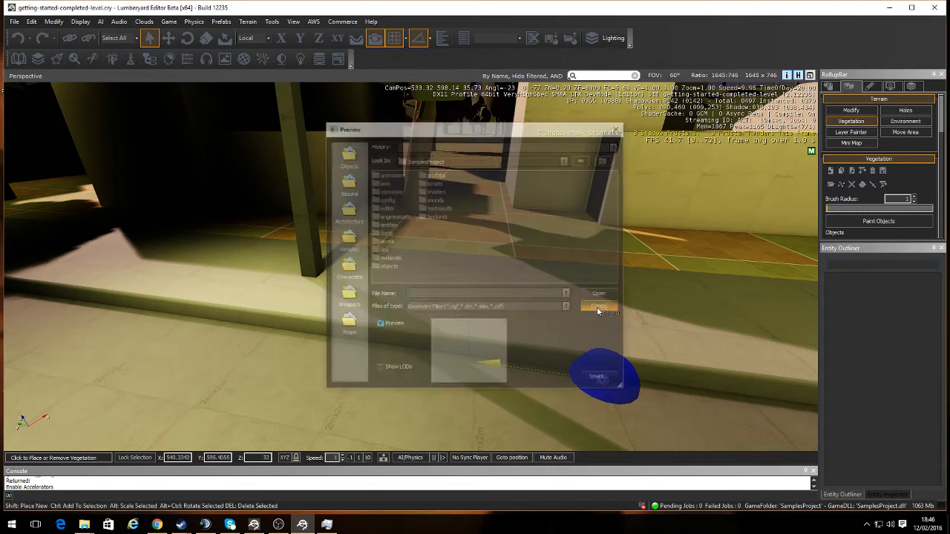
{"action": "left_click", "coordinate": [599, 312]}
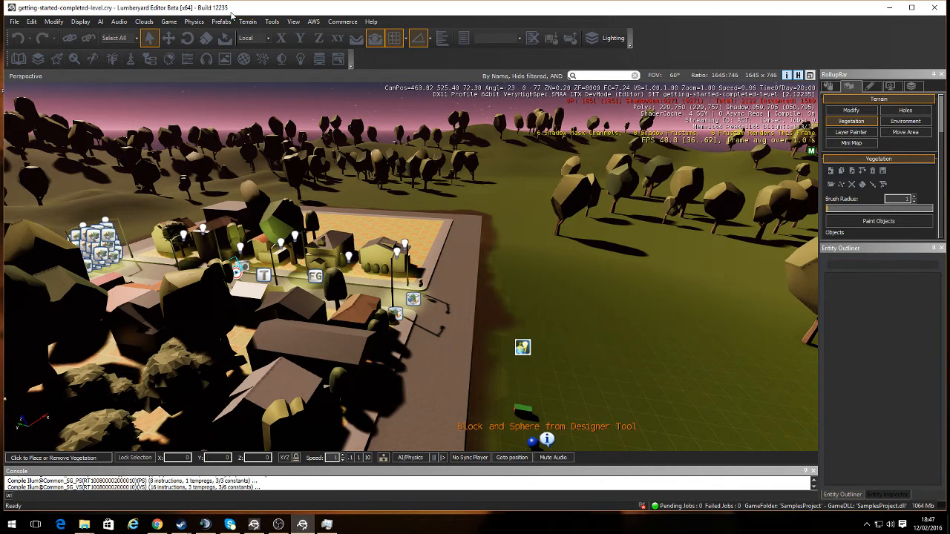
{"action": "mouse_move", "coordinate": [508, 150]}
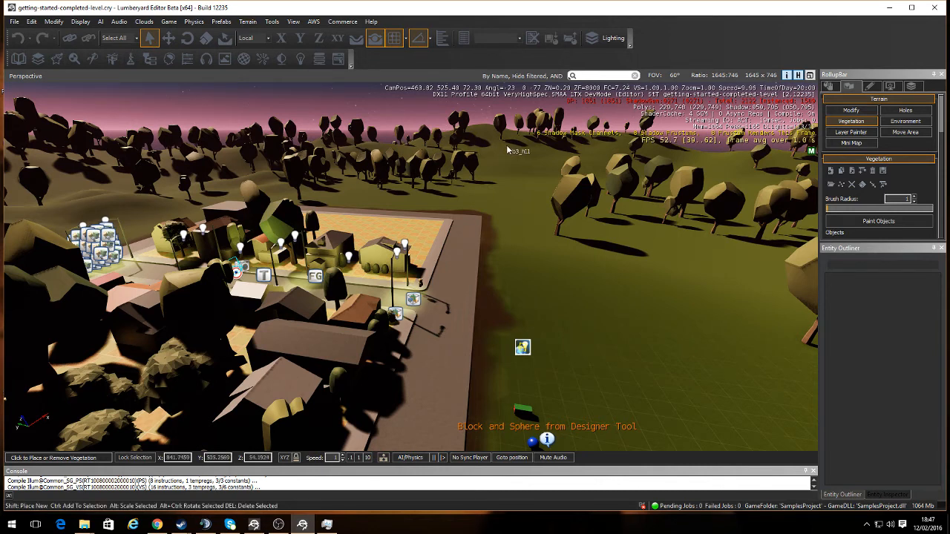
{"action": "mouse_move", "coordinate": [398, 234]}
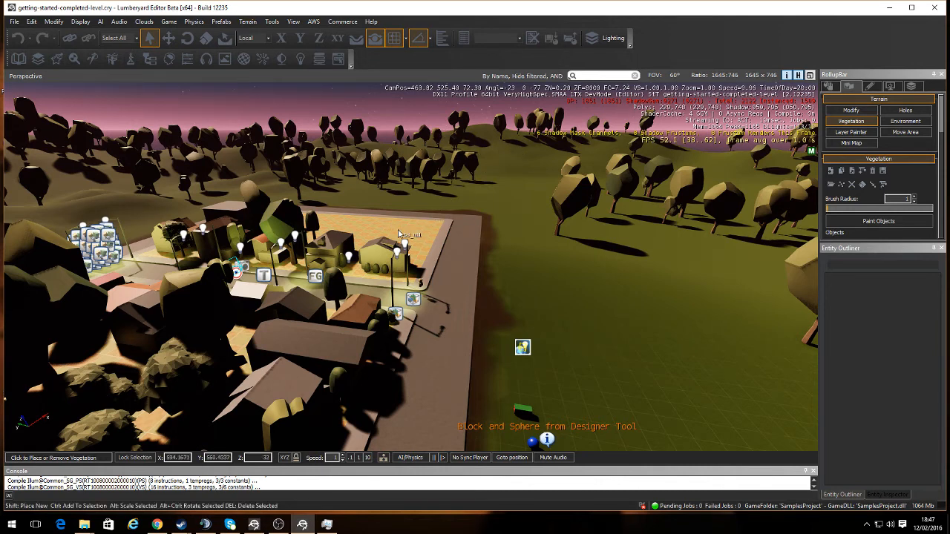